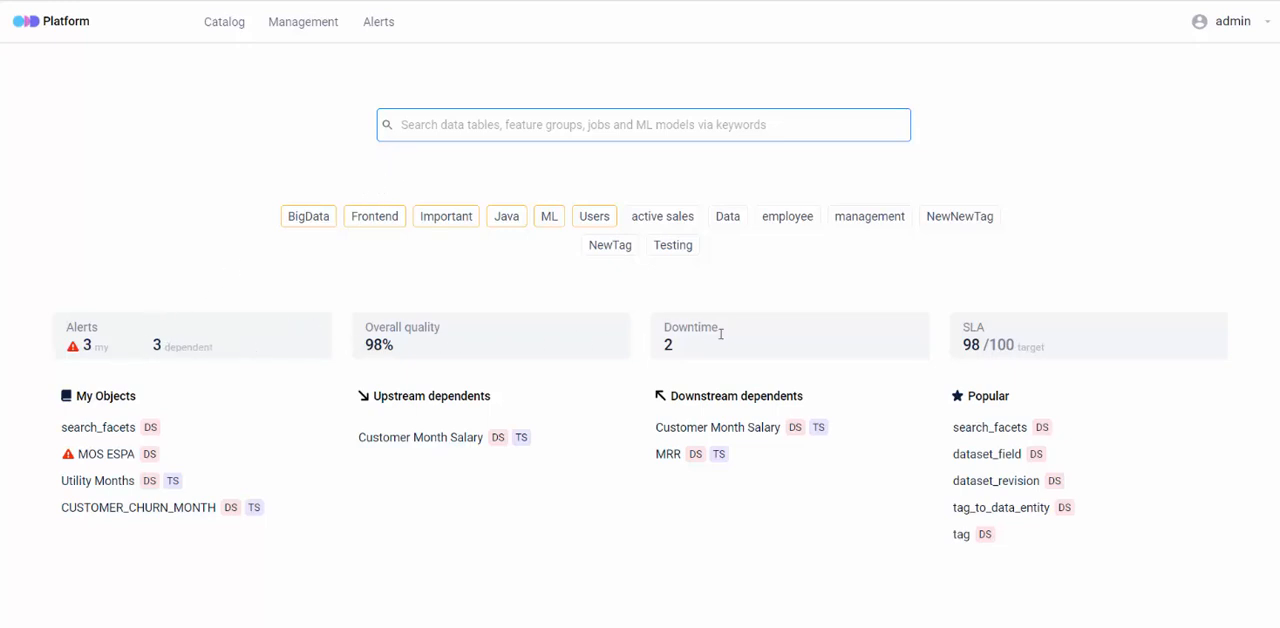
mouse_move(1073, 323)
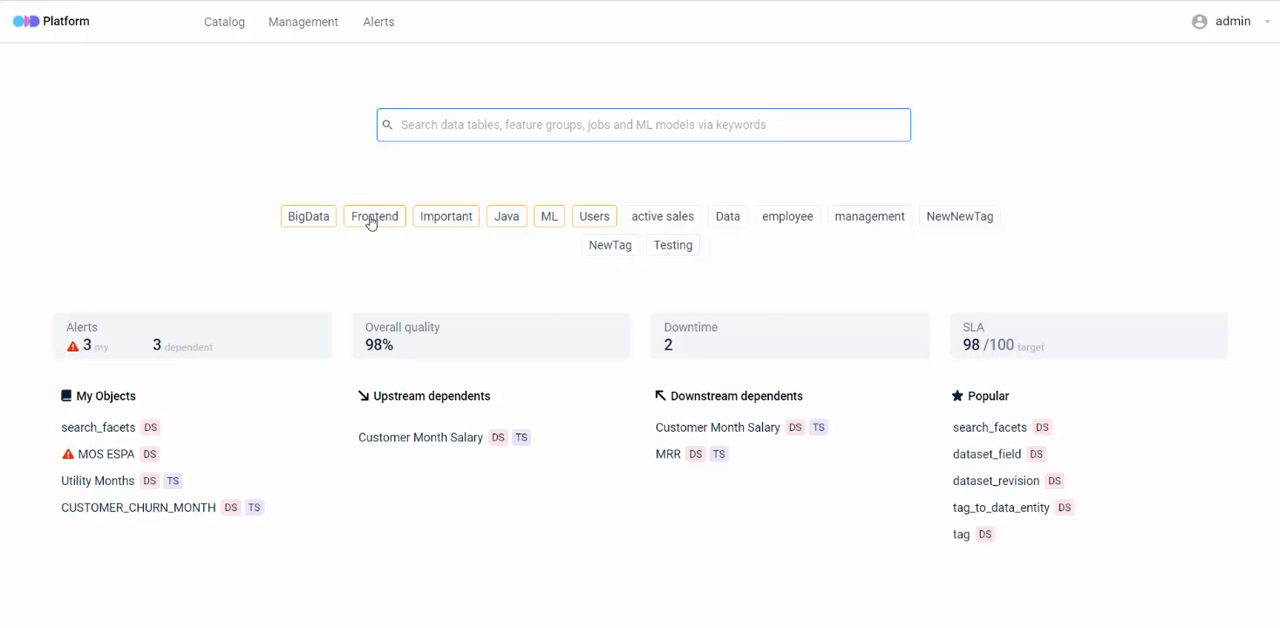
Step: Search the catalog for 'customer', filtering by DBT datasource, owner Sofia and tag Data
text(customer)
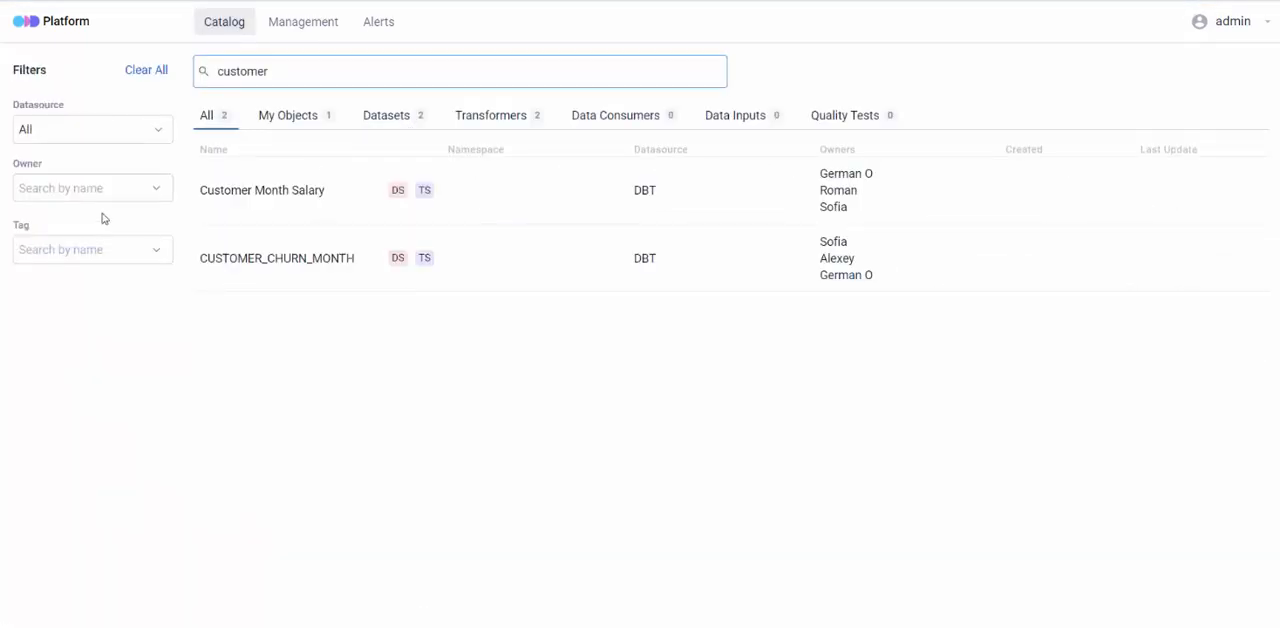
click(92, 129)
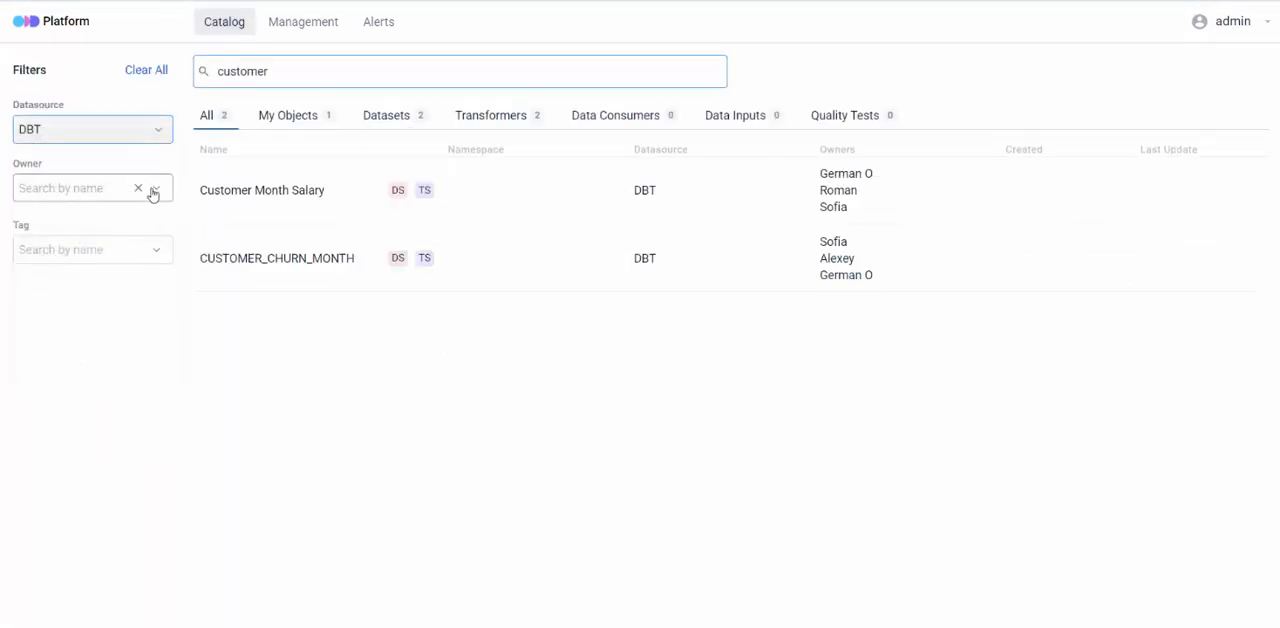
click(90, 188)
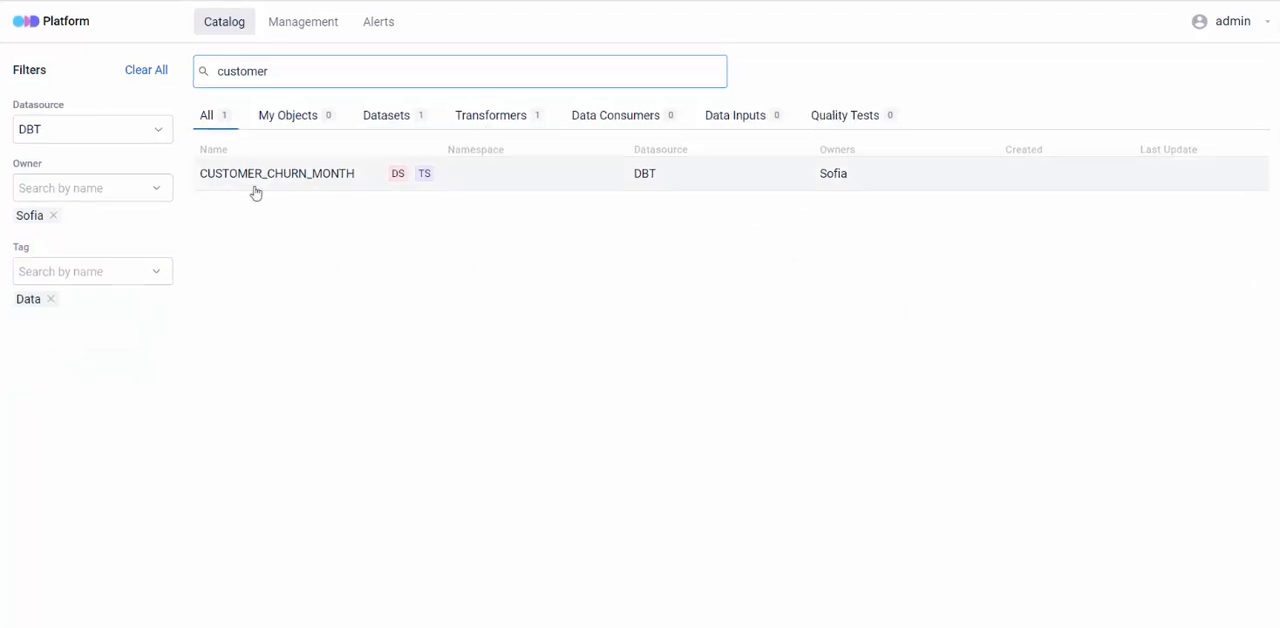
Step: Open CUSTOMER_CHURN_MONTH, review its eight-column structure and revisions, then view its lineage
click(277, 173)
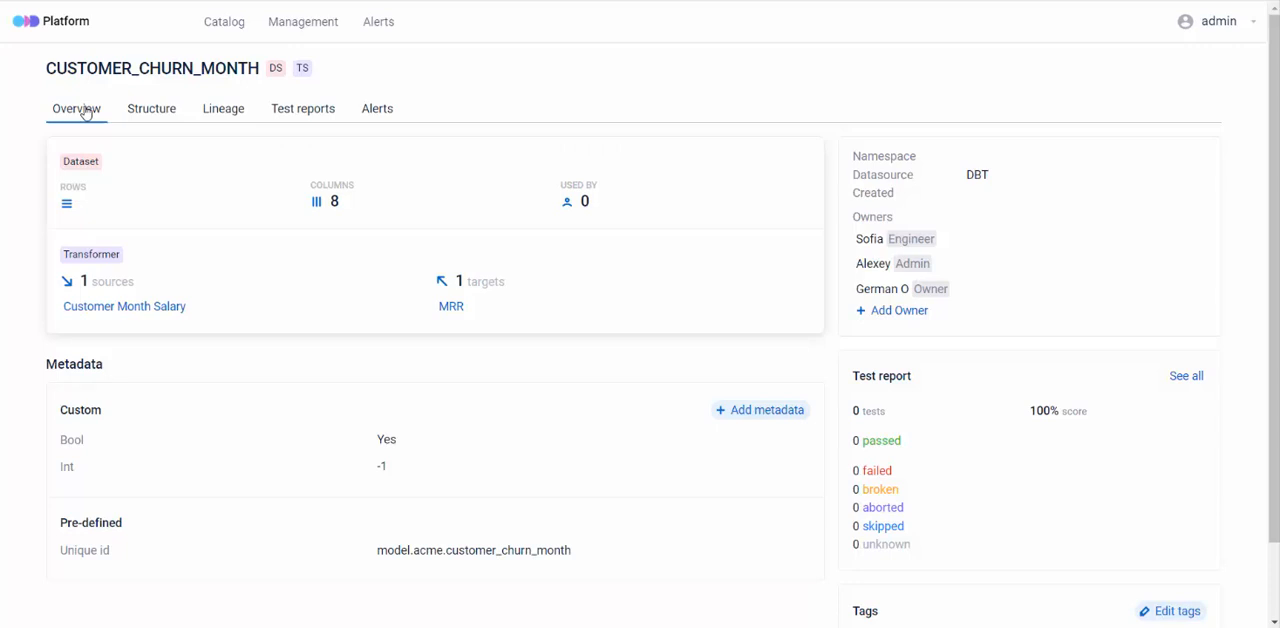
click(151, 108)
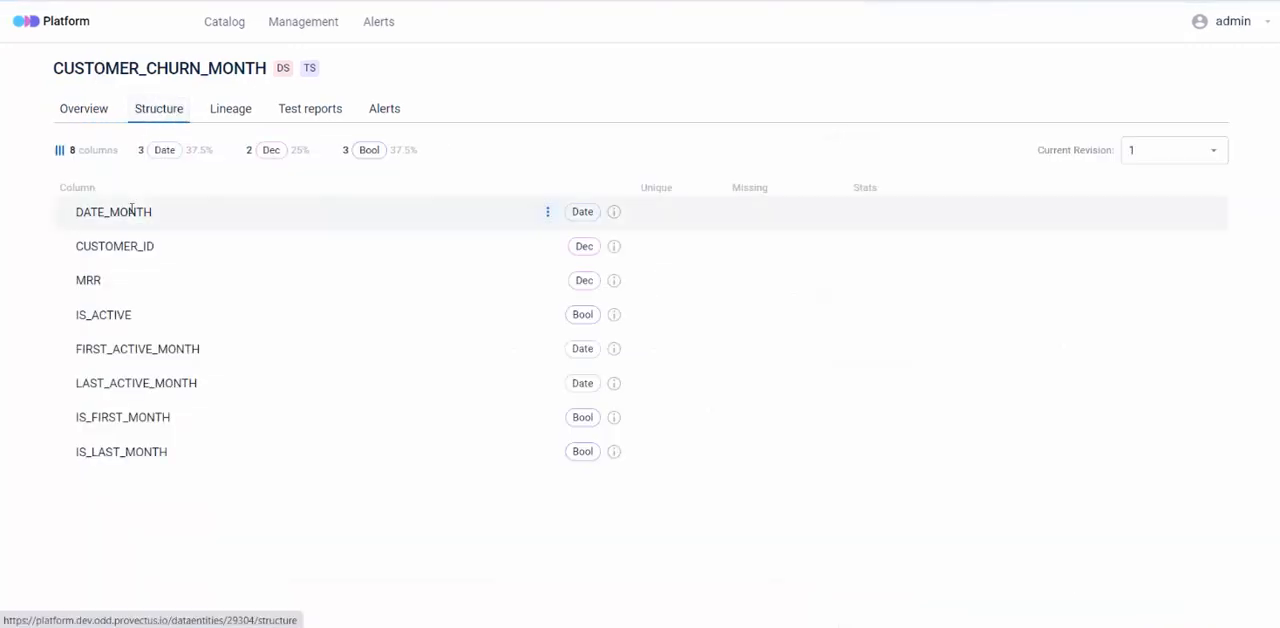
click(1172, 150)
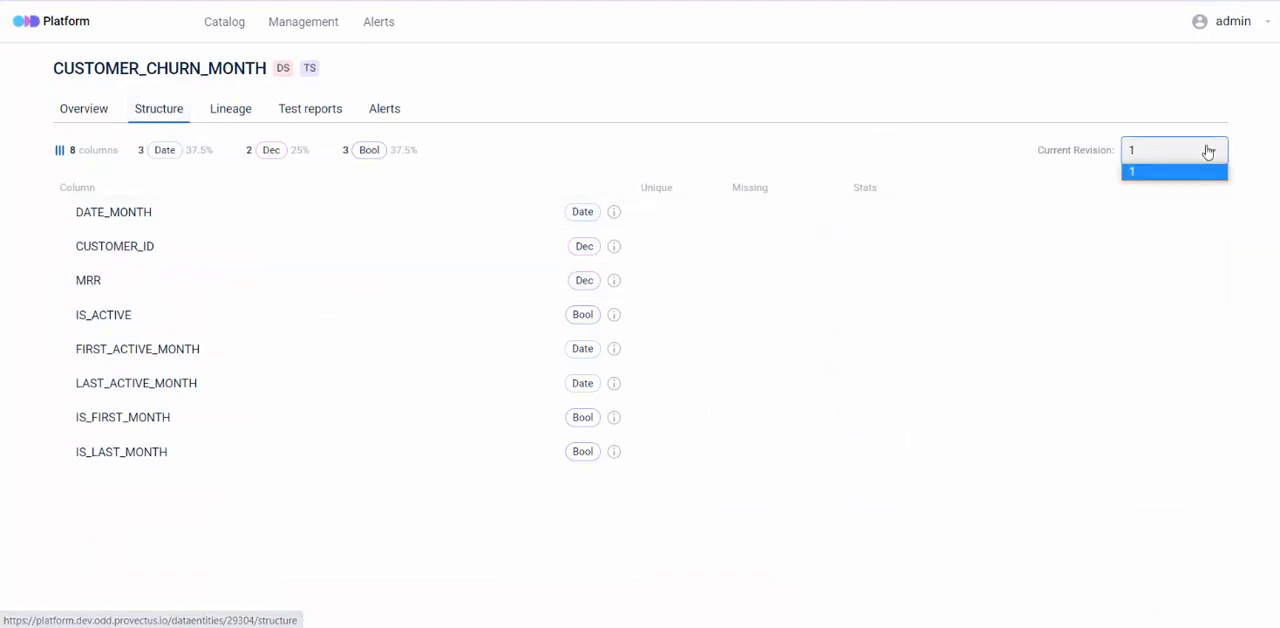
click(230, 108)
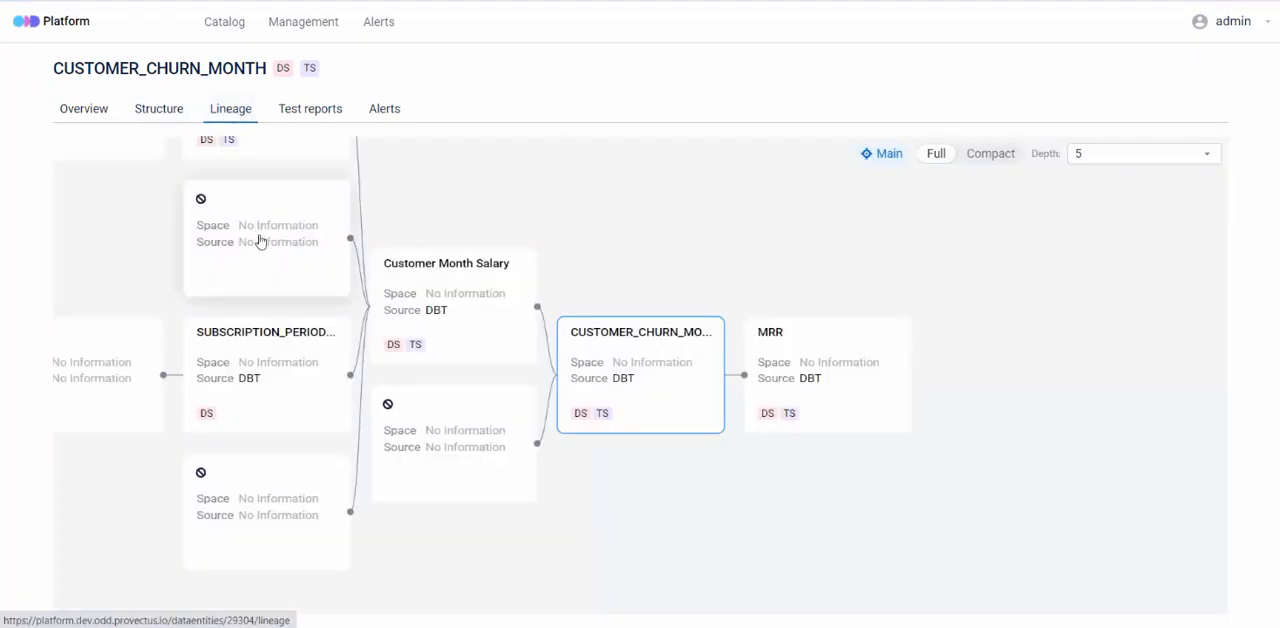
Step: Compact the lineage graph, review the 100-test report, then view the three schema alerts
click(989, 153)
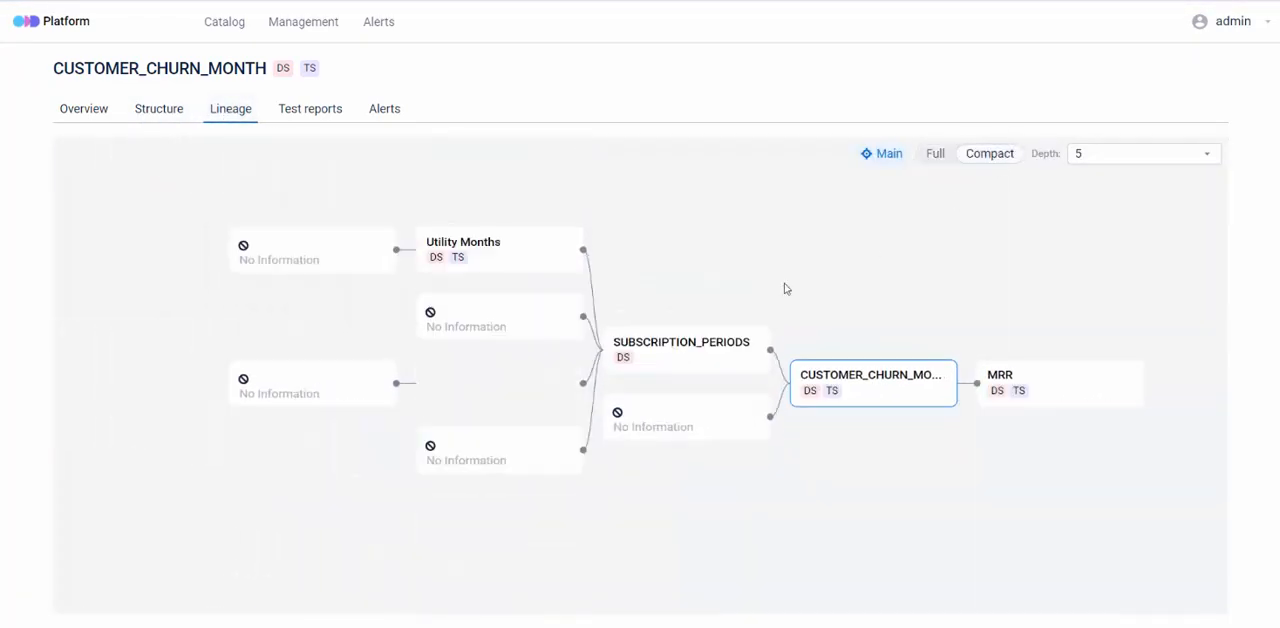
click(310, 108)
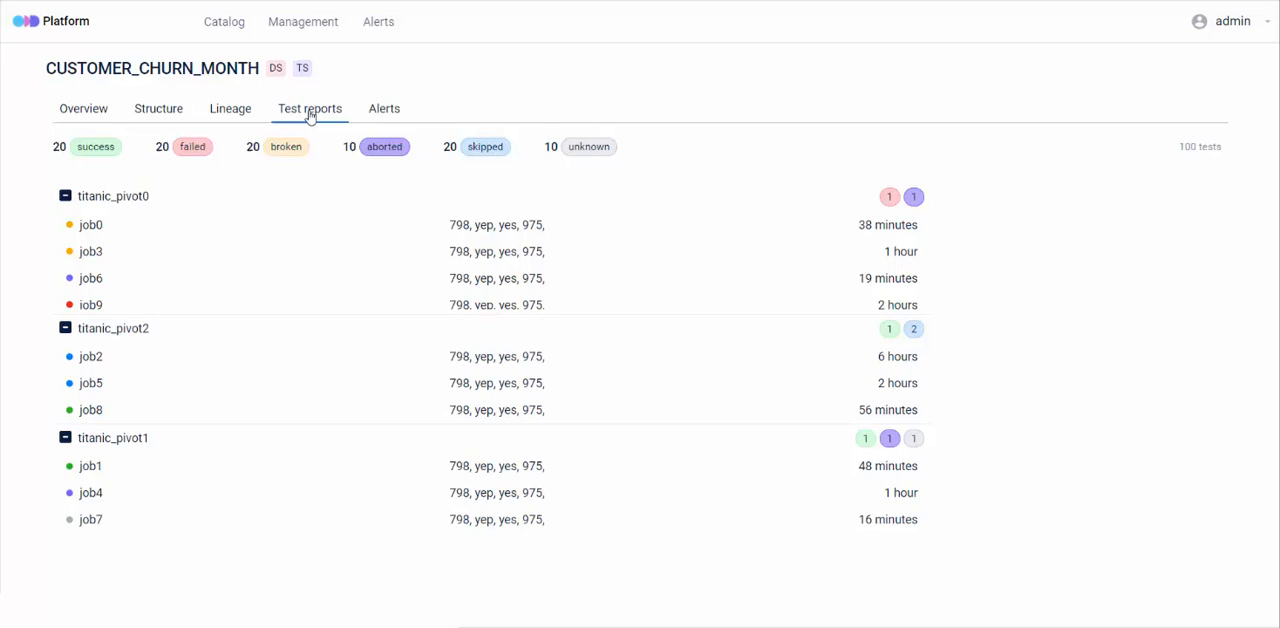
click(384, 108)
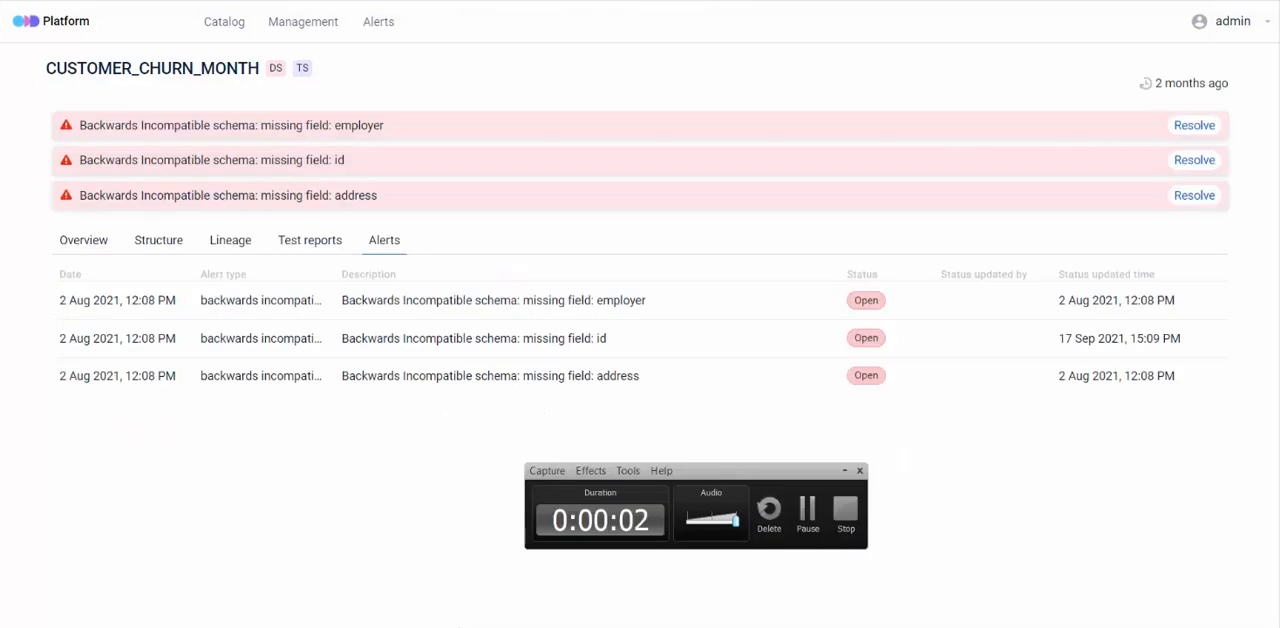